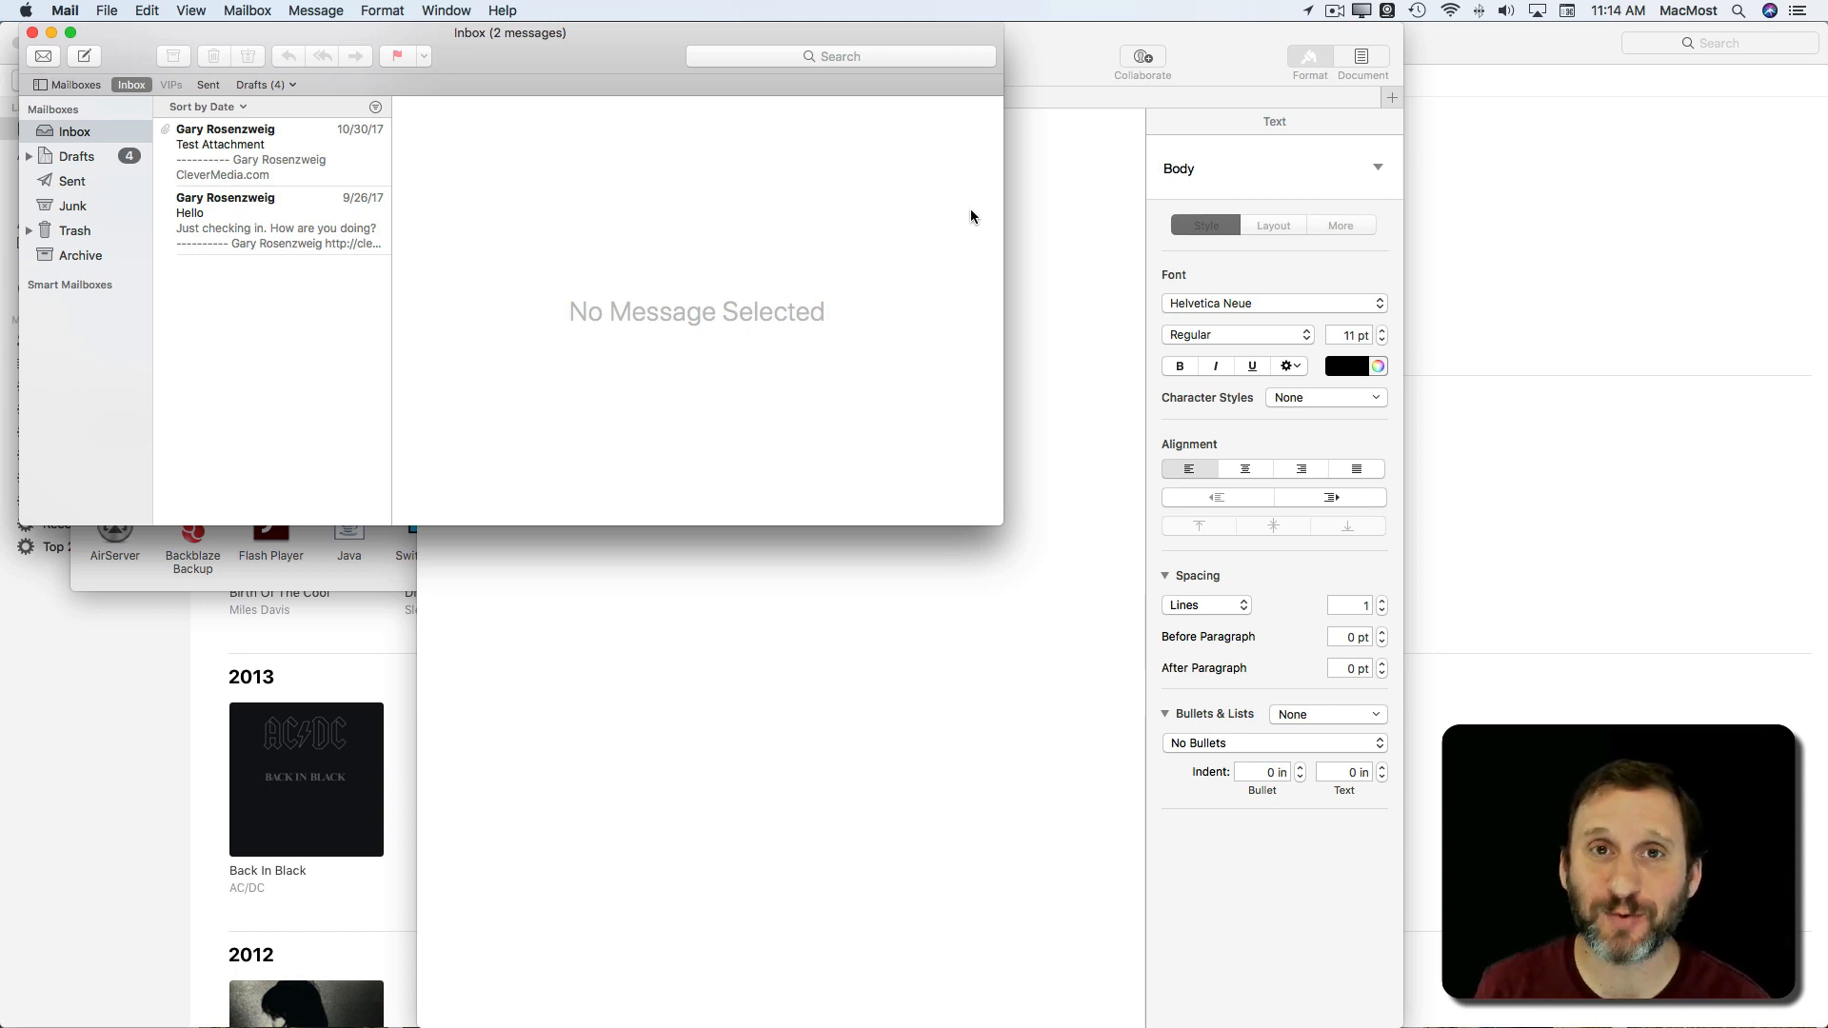
mouse_move(801, 990)
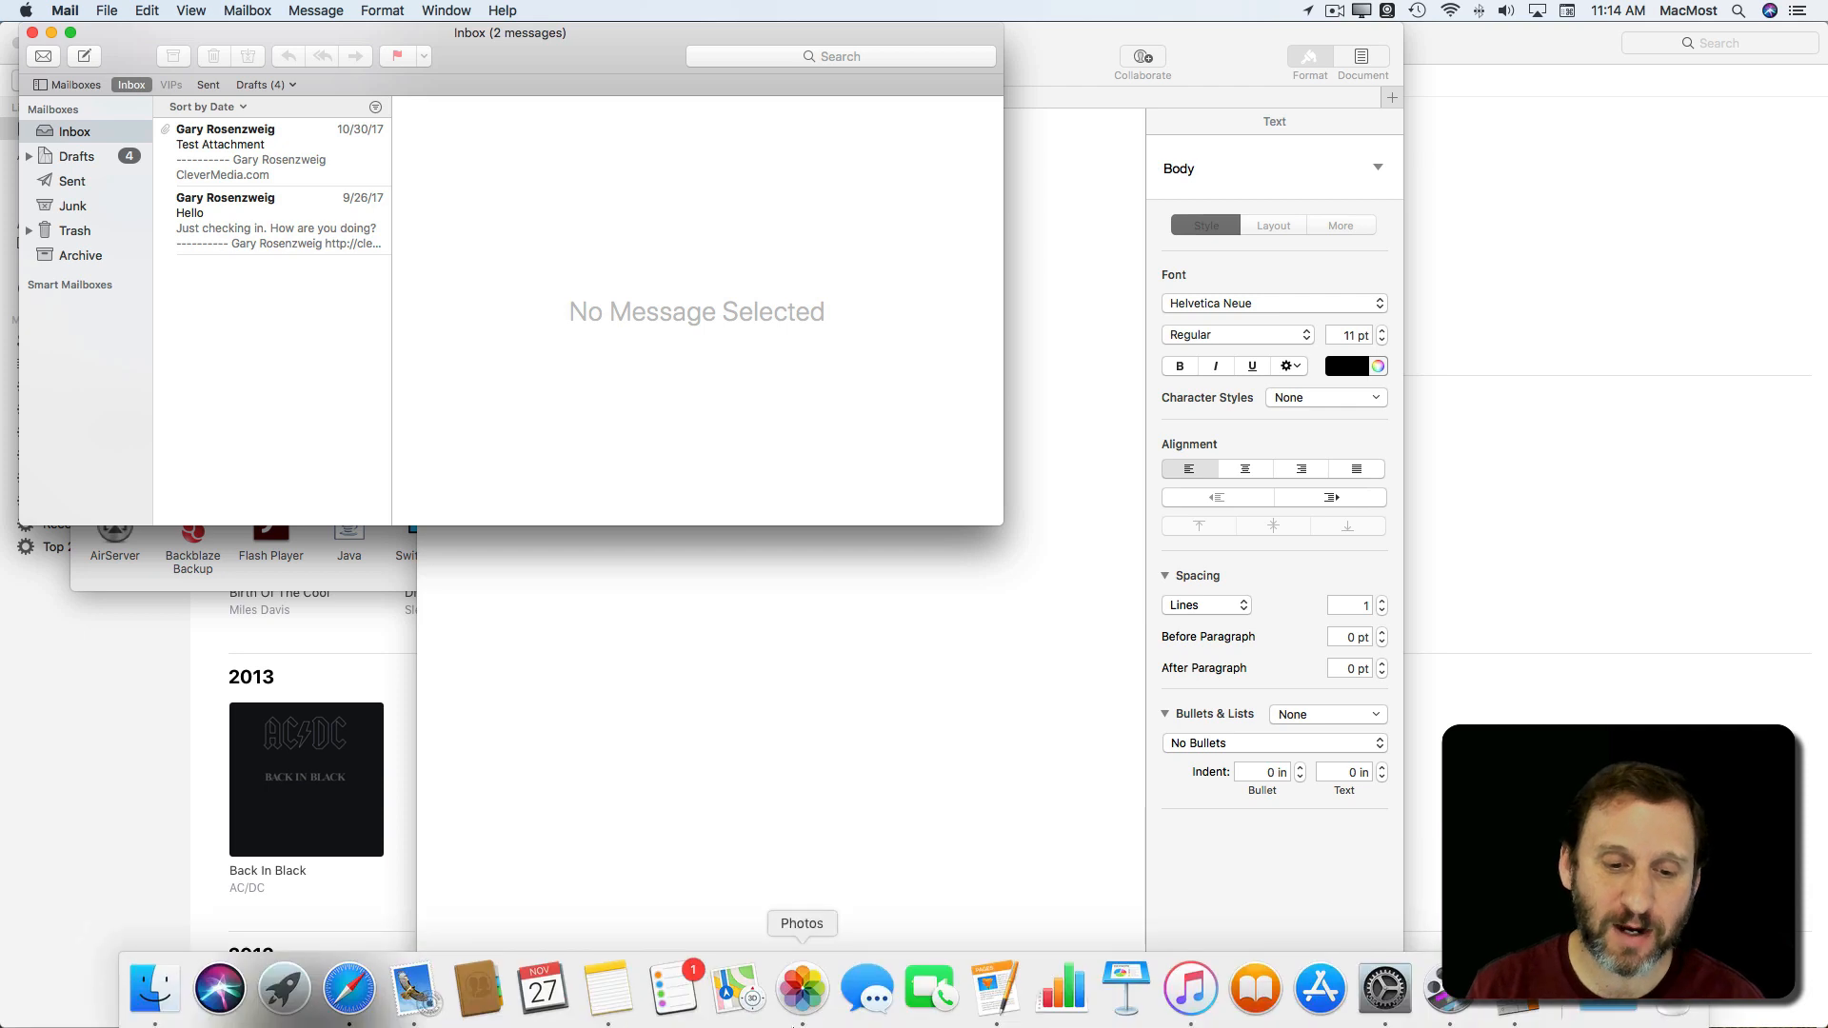
mouse_move(411, 990)
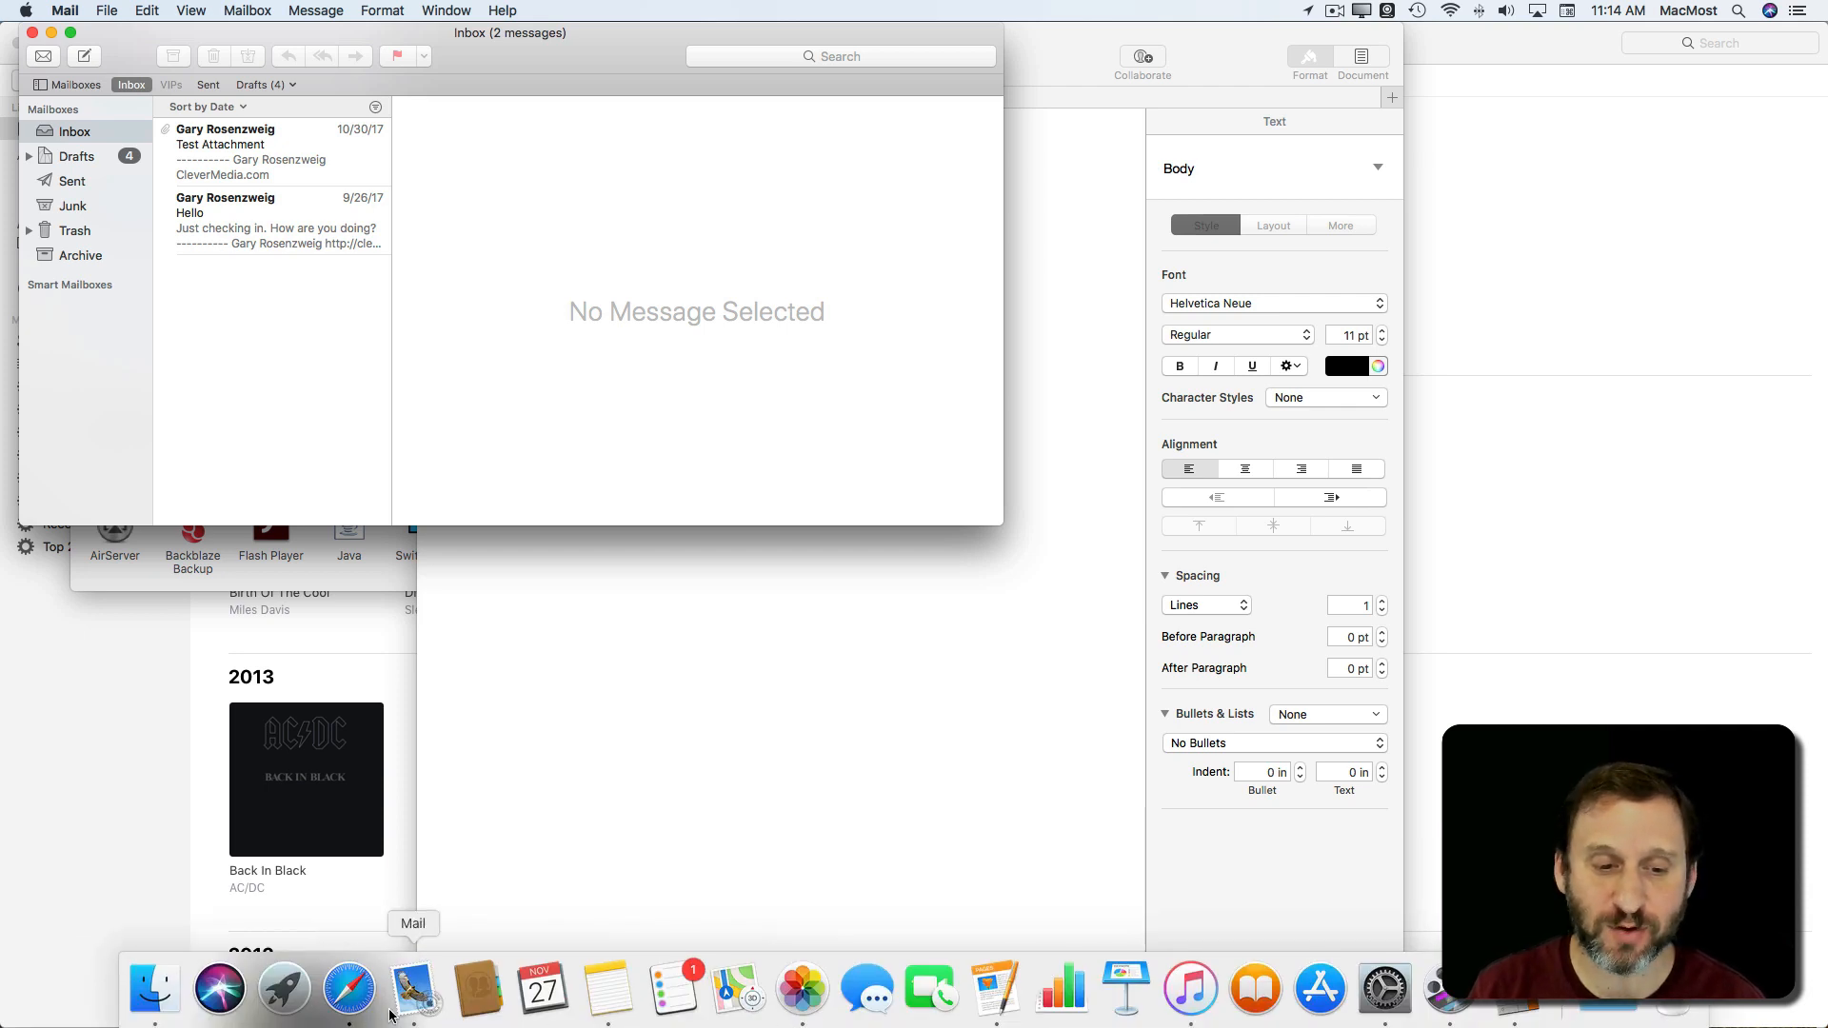
mouse_move(1190, 989)
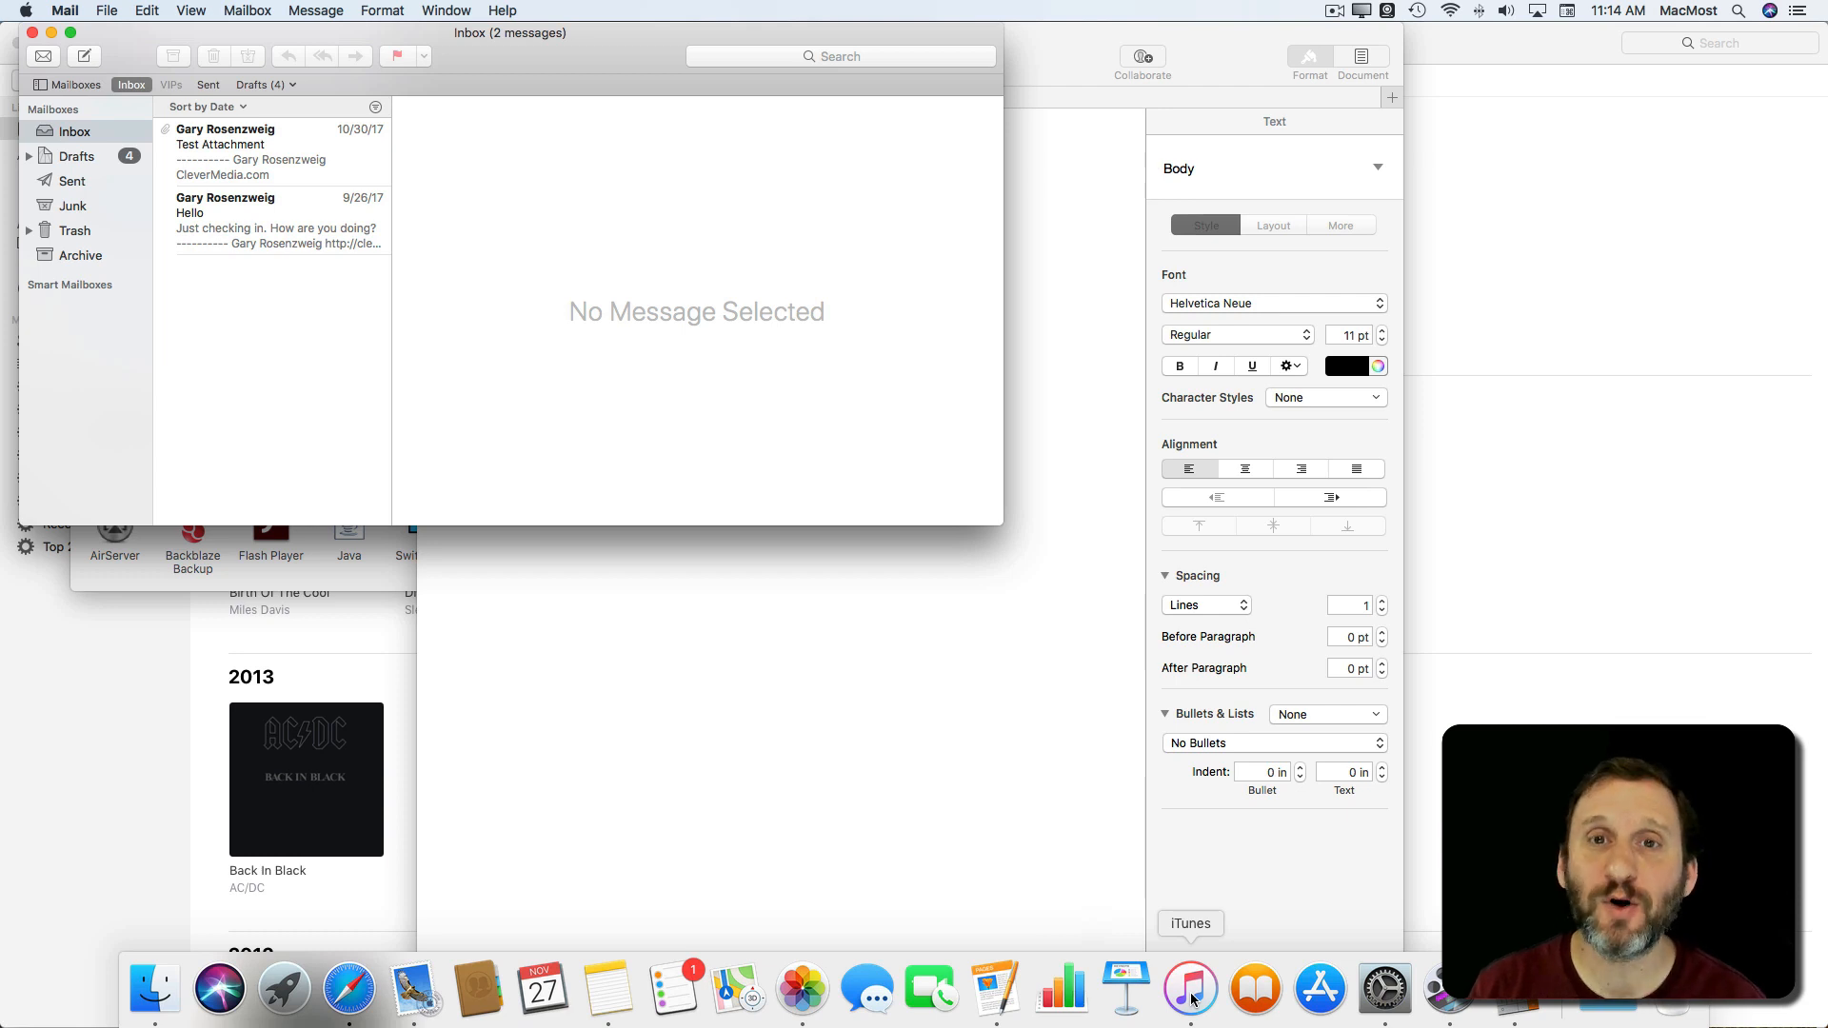
mouse_move(1009, 659)
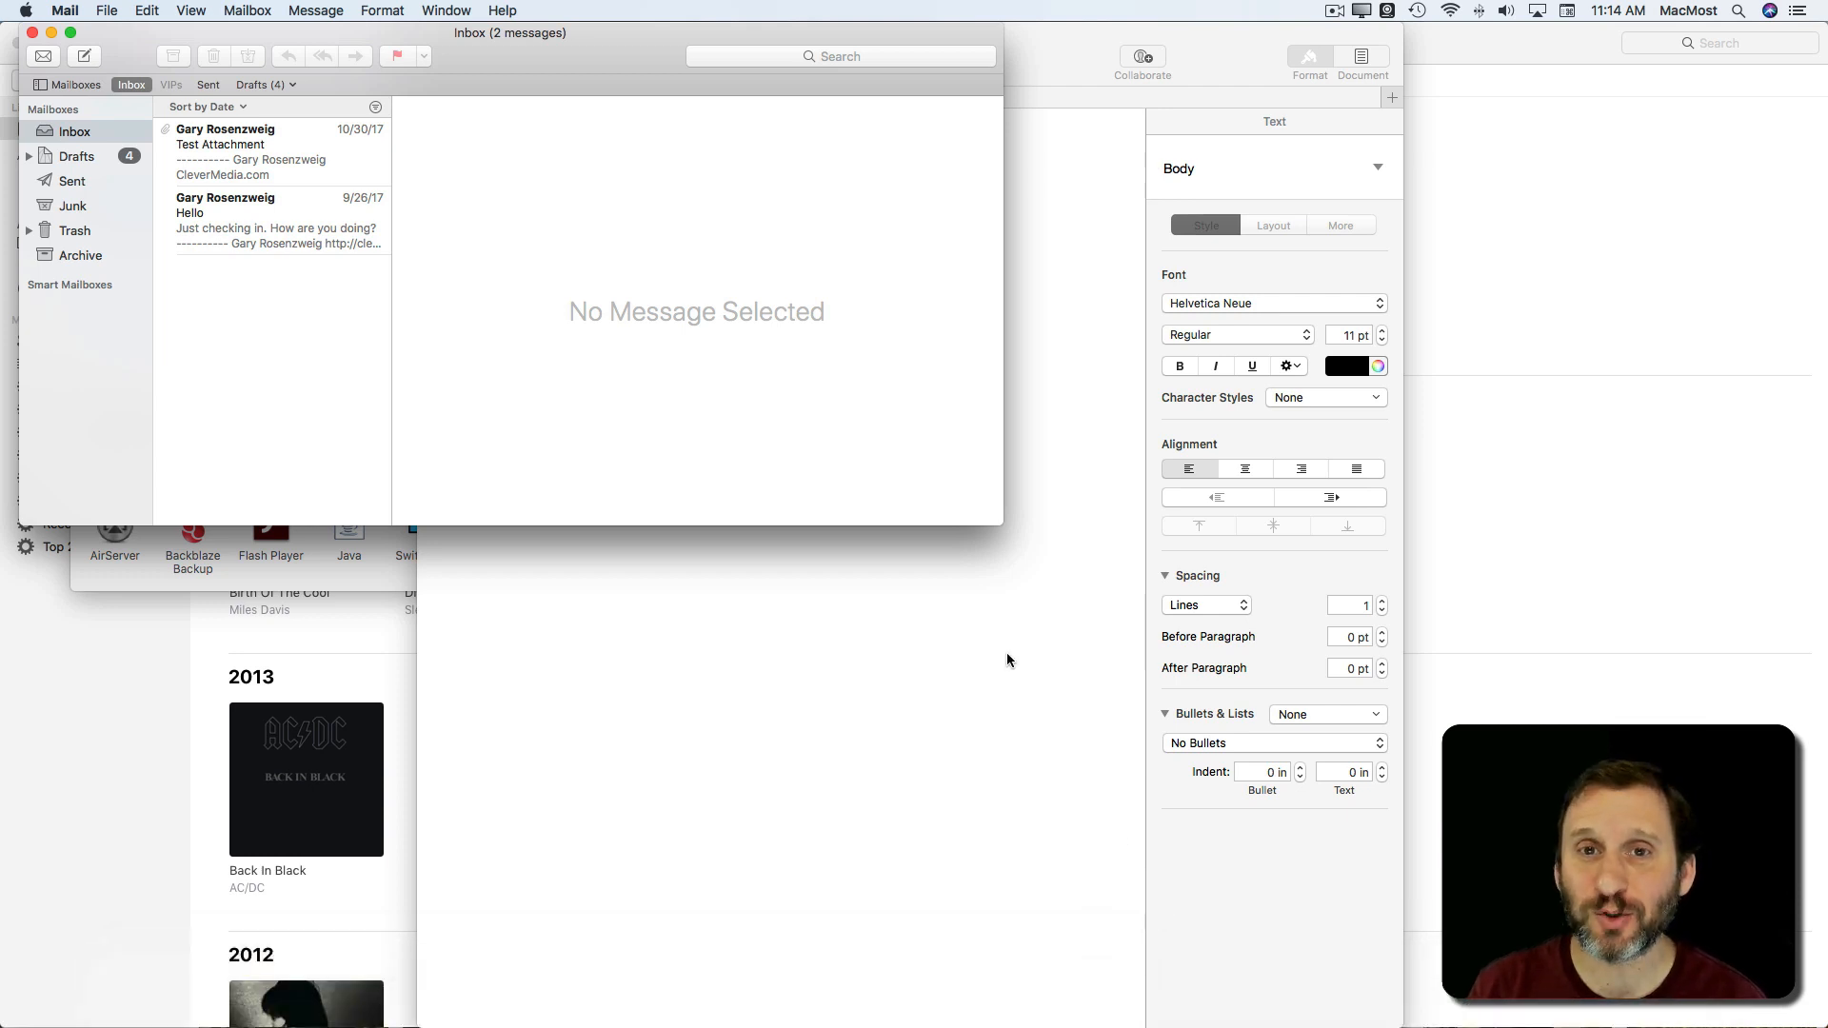
mouse_move(866, 987)
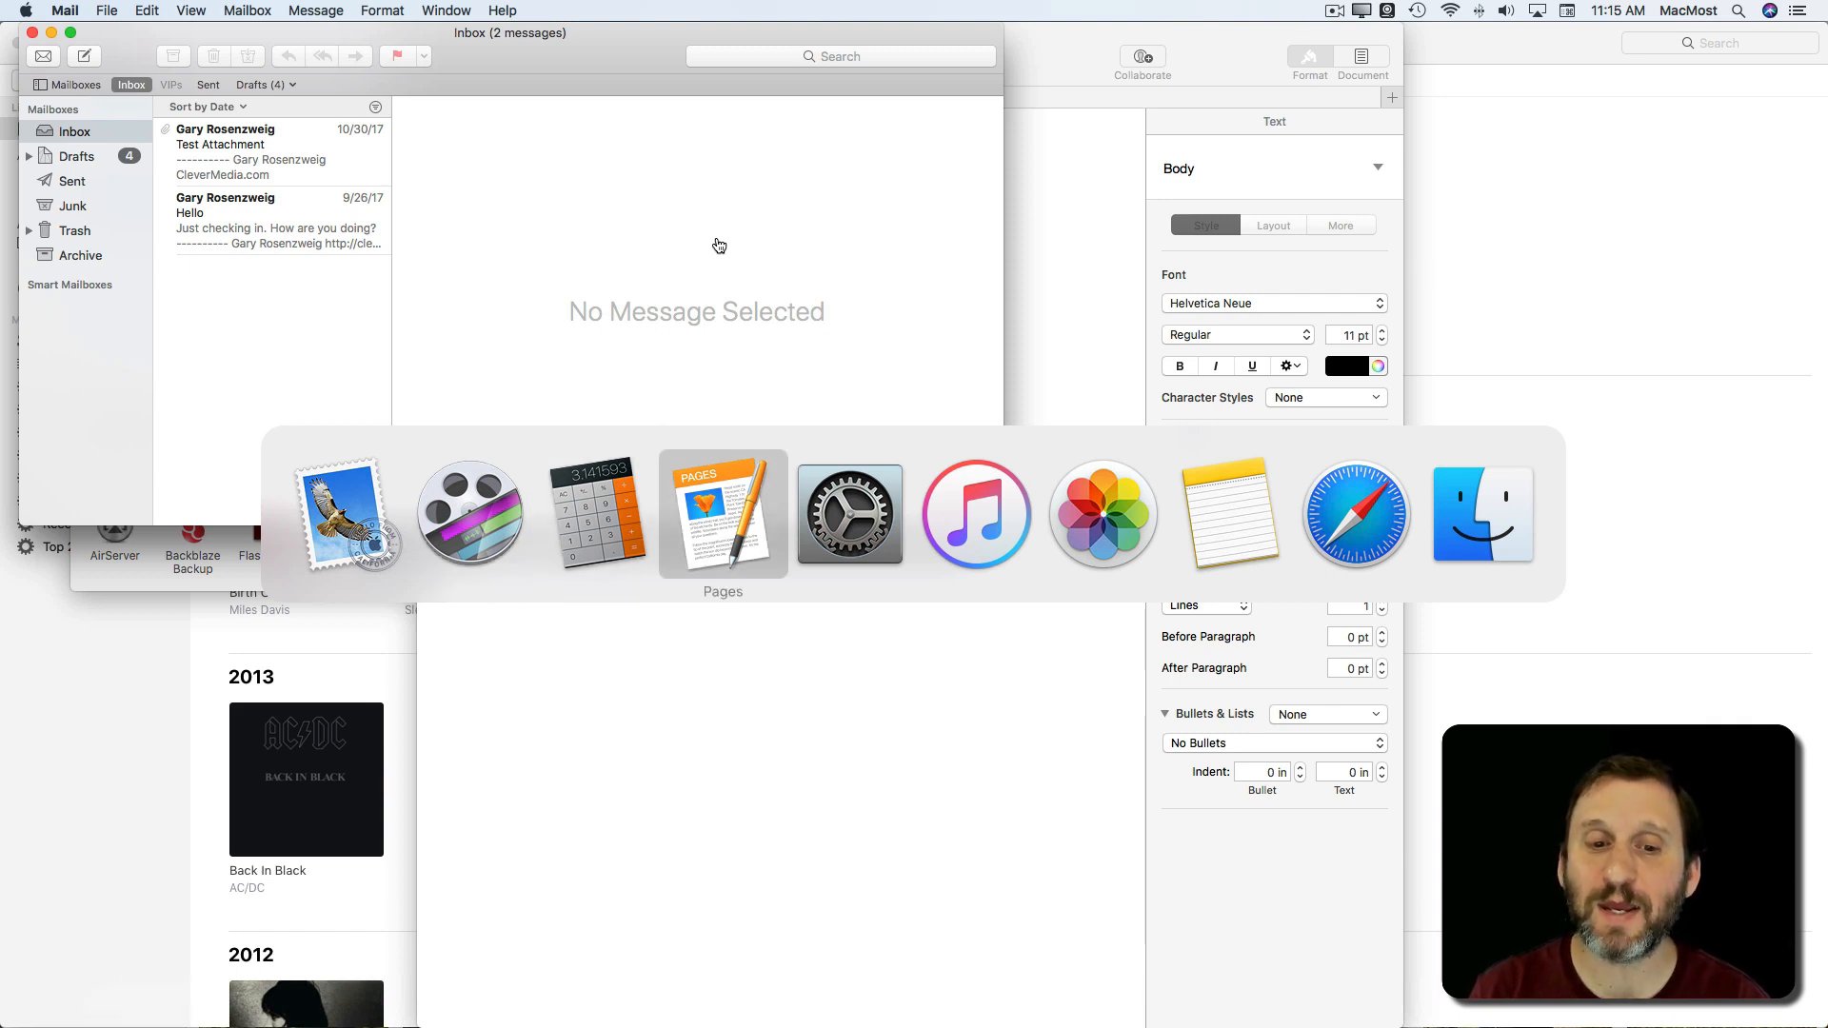
mouse_move(849, 514)
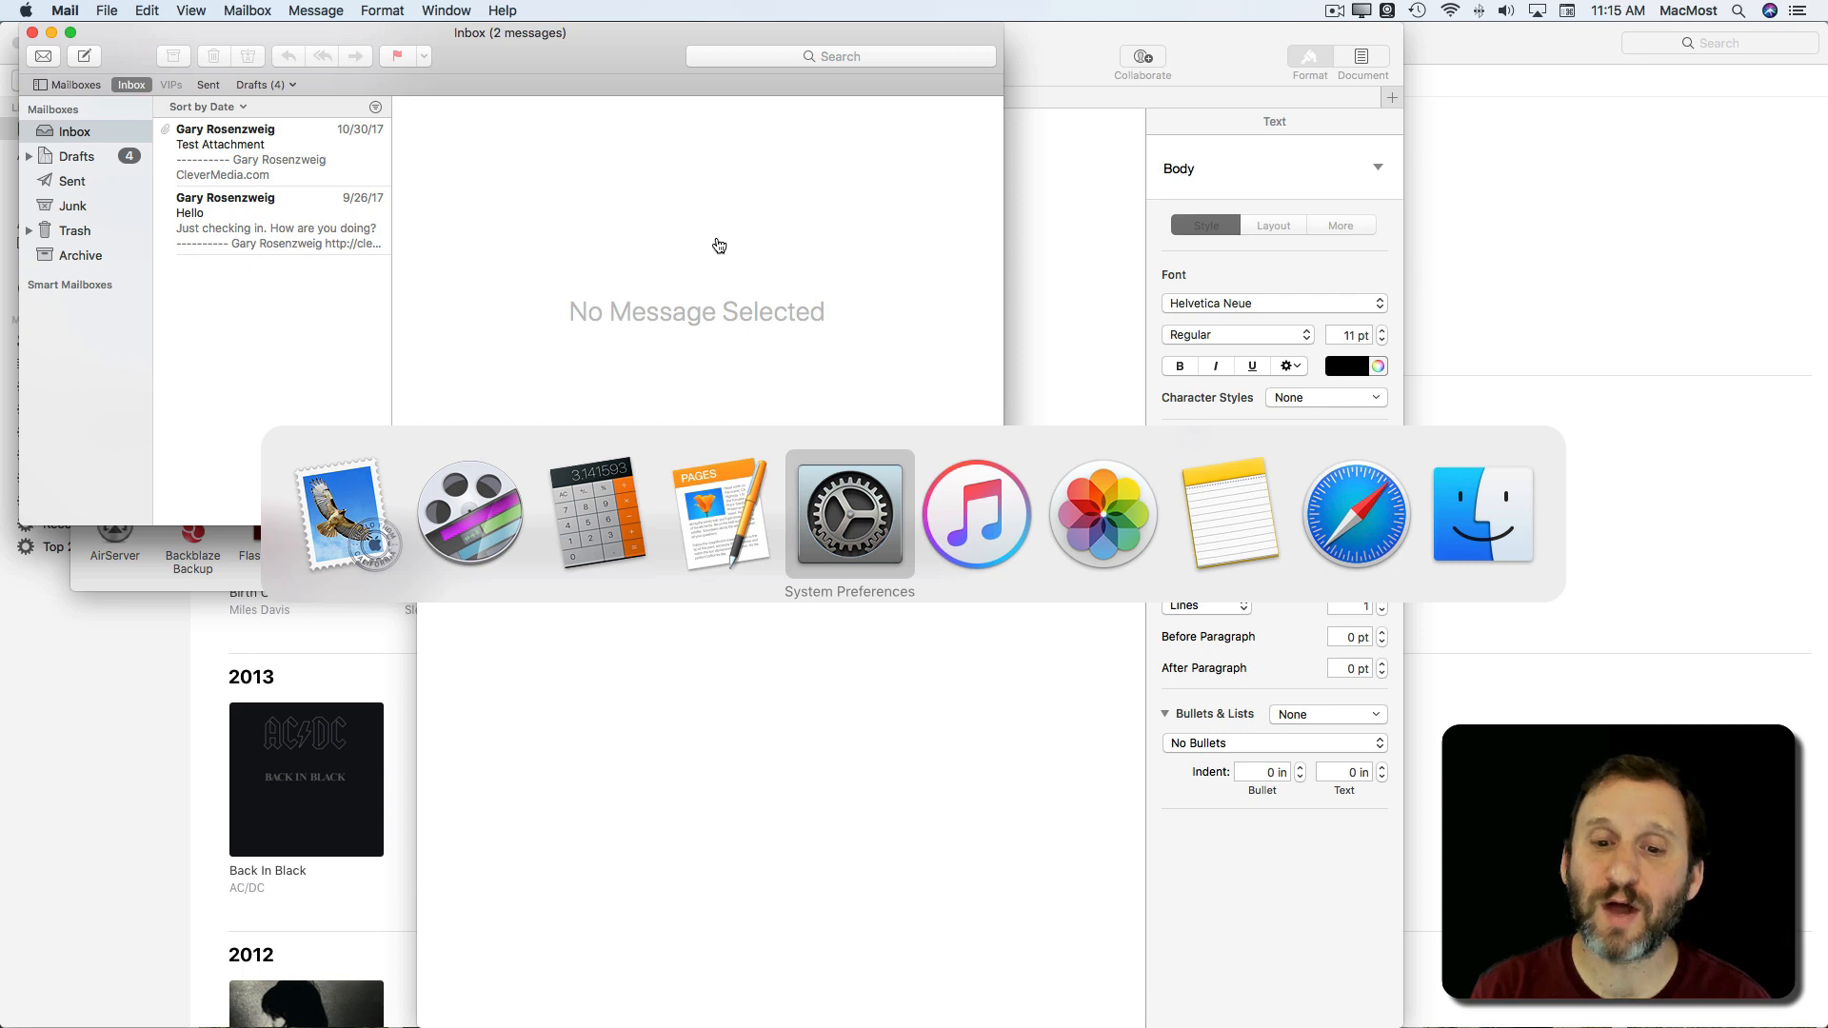
mouse_move(1103, 514)
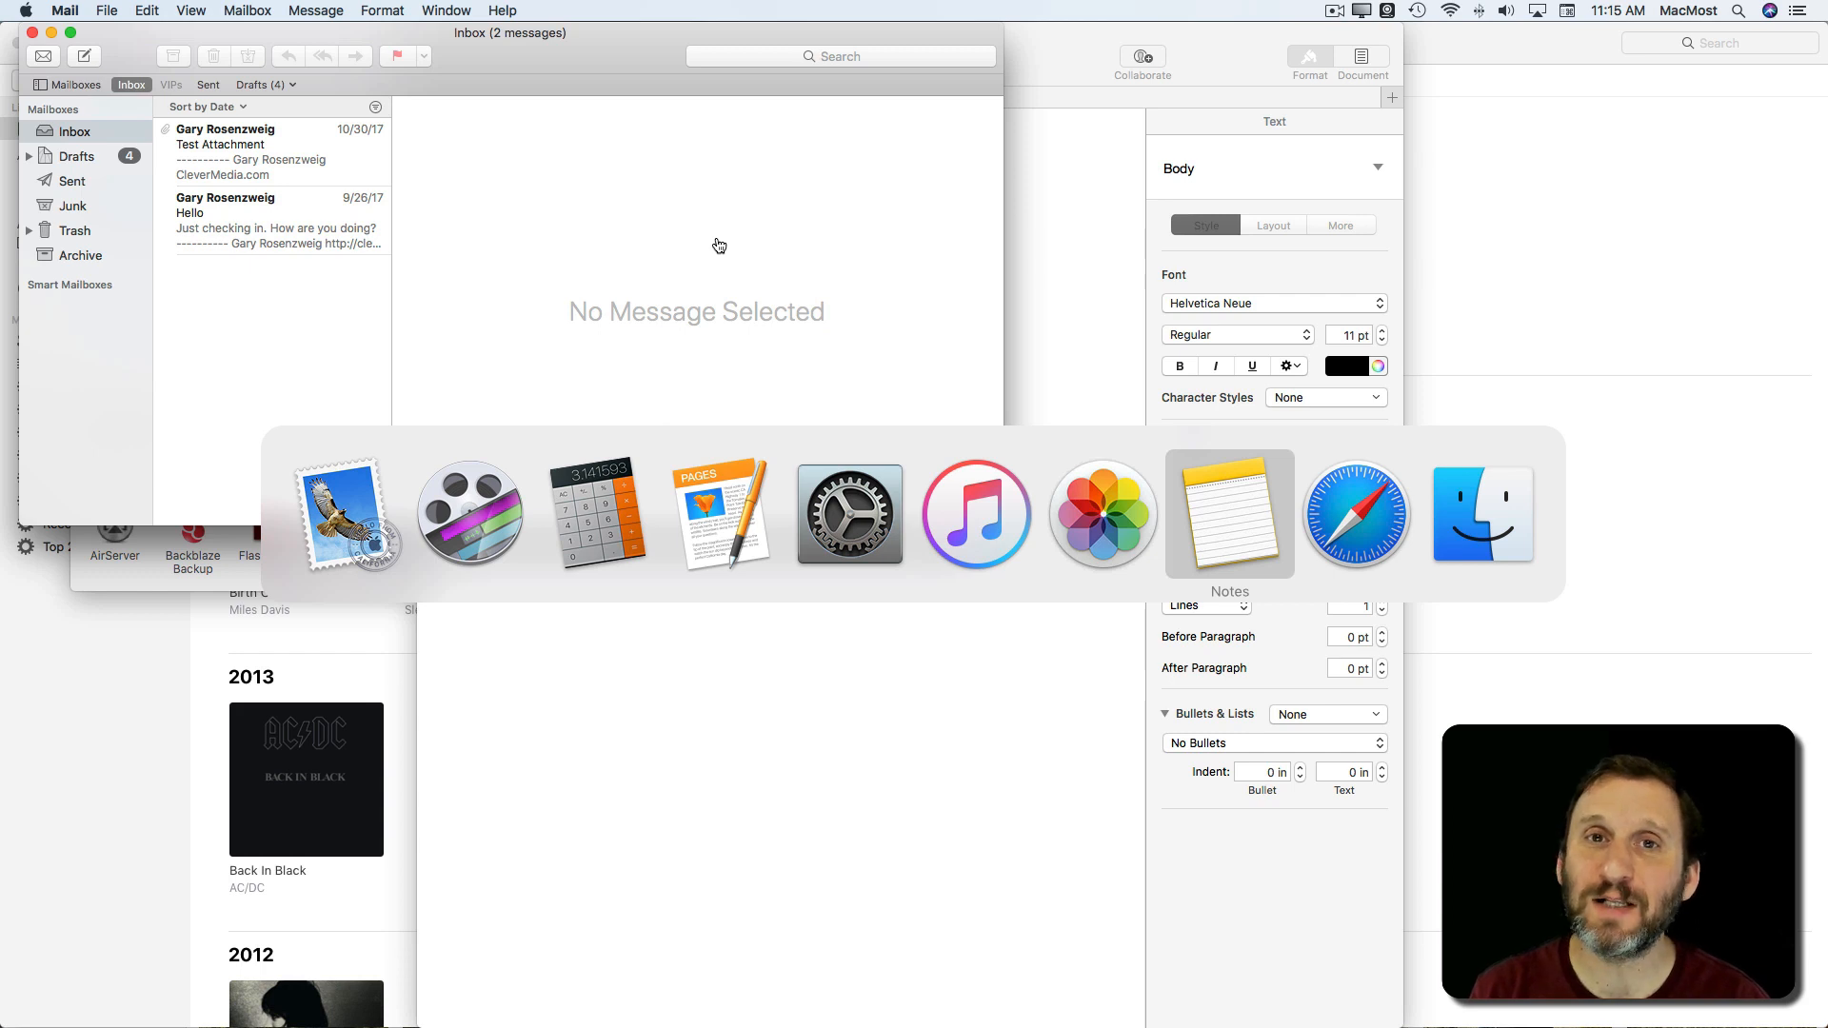
Step: Select Notes in the App Switcher to bring it in front of Mail
click(1229, 514)
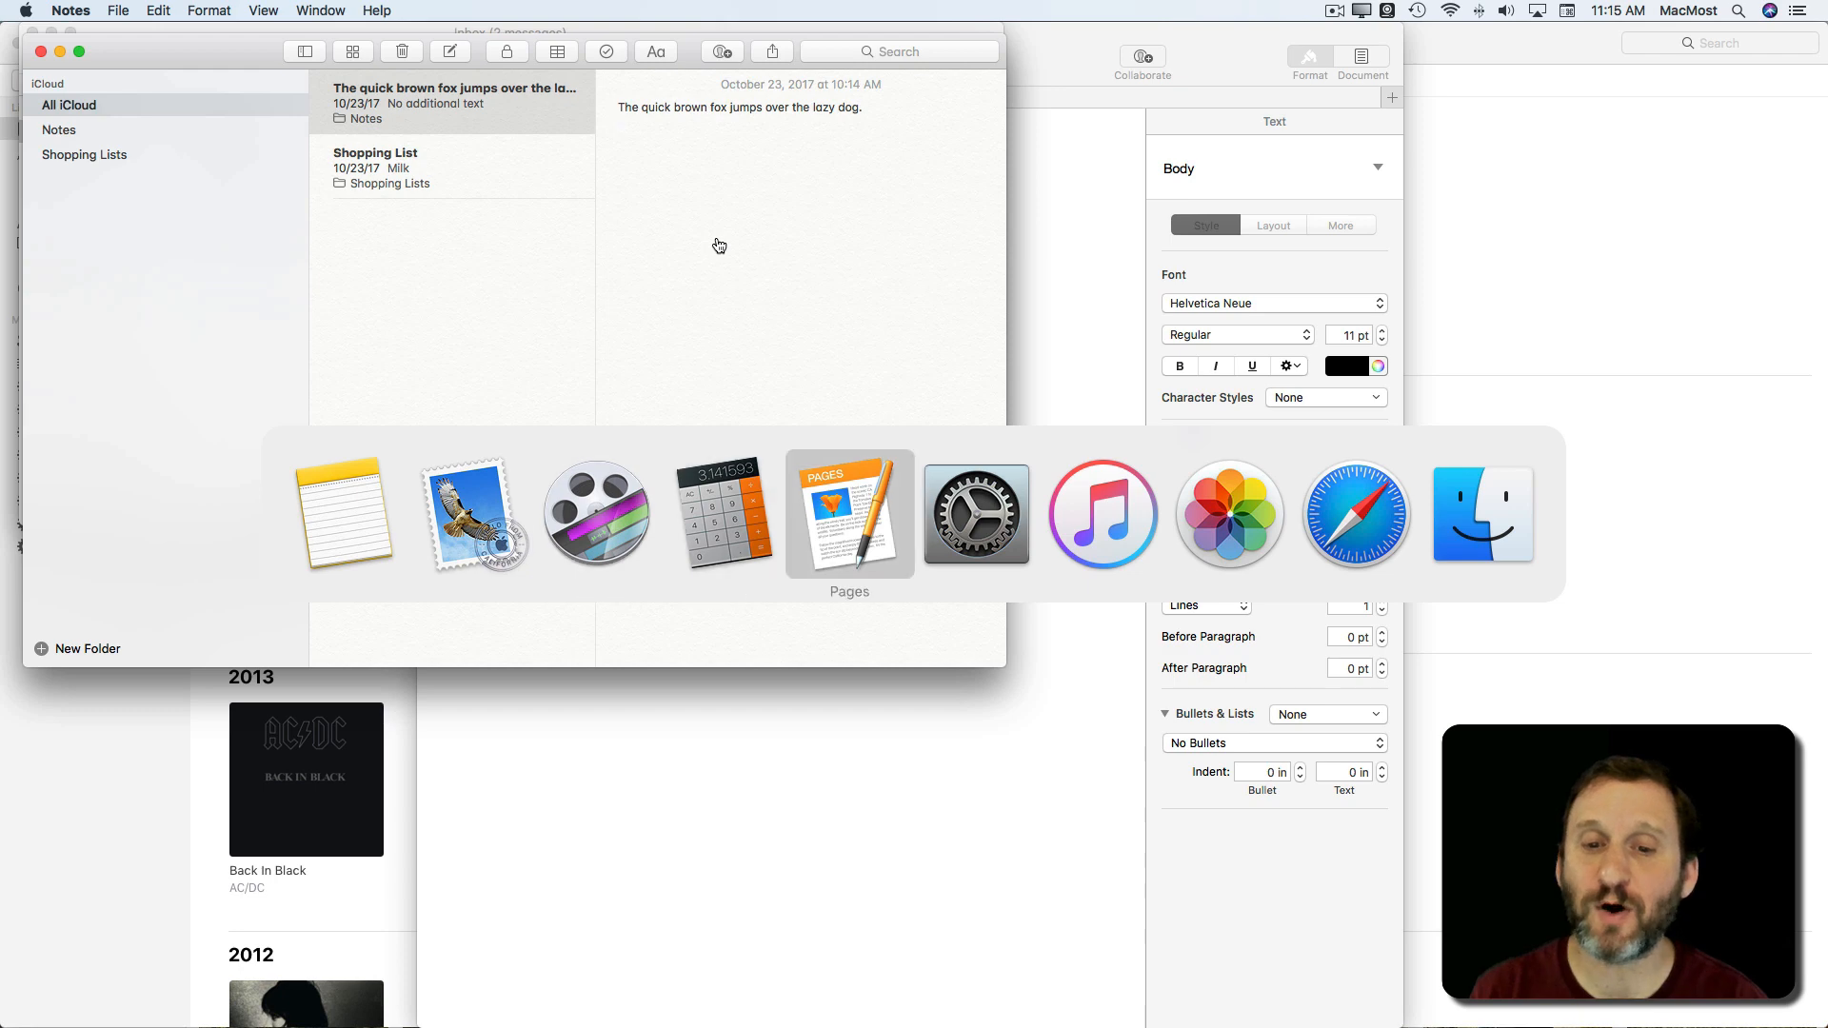
mouse_move(975, 515)
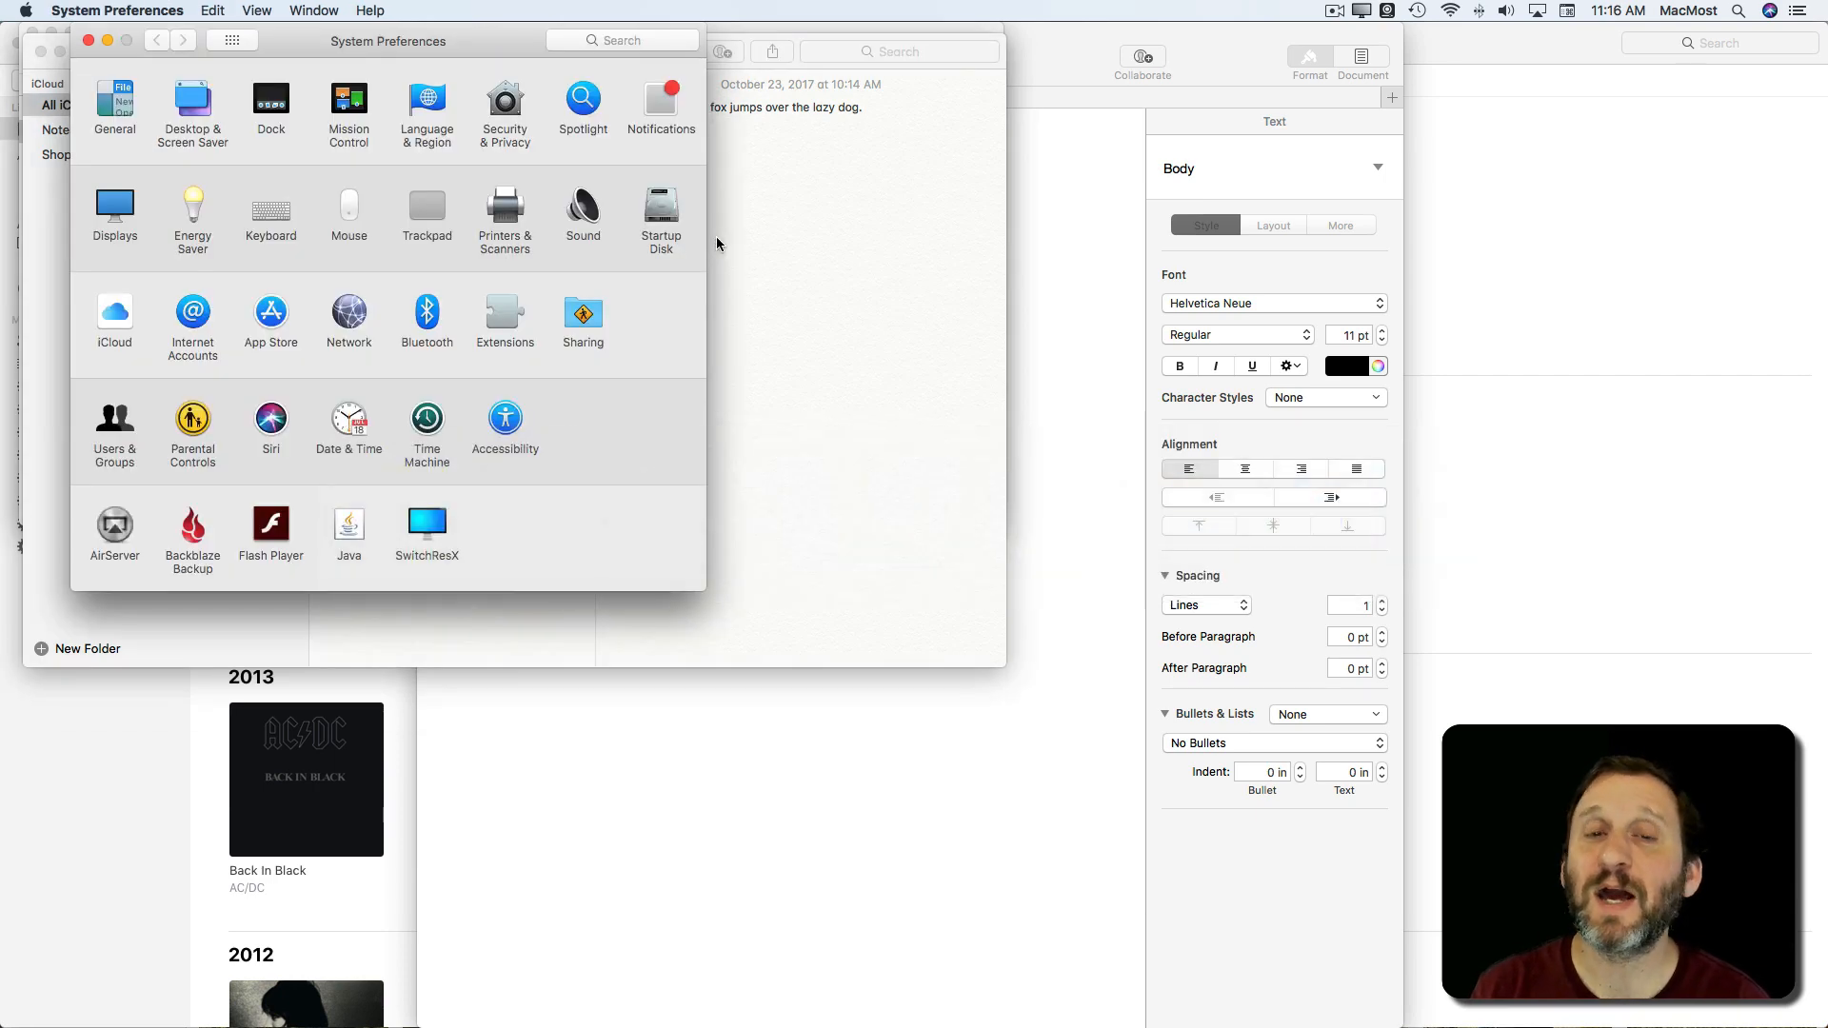
Step: Click near the top-left of the screen while switching to System Preferences
click(90, 52)
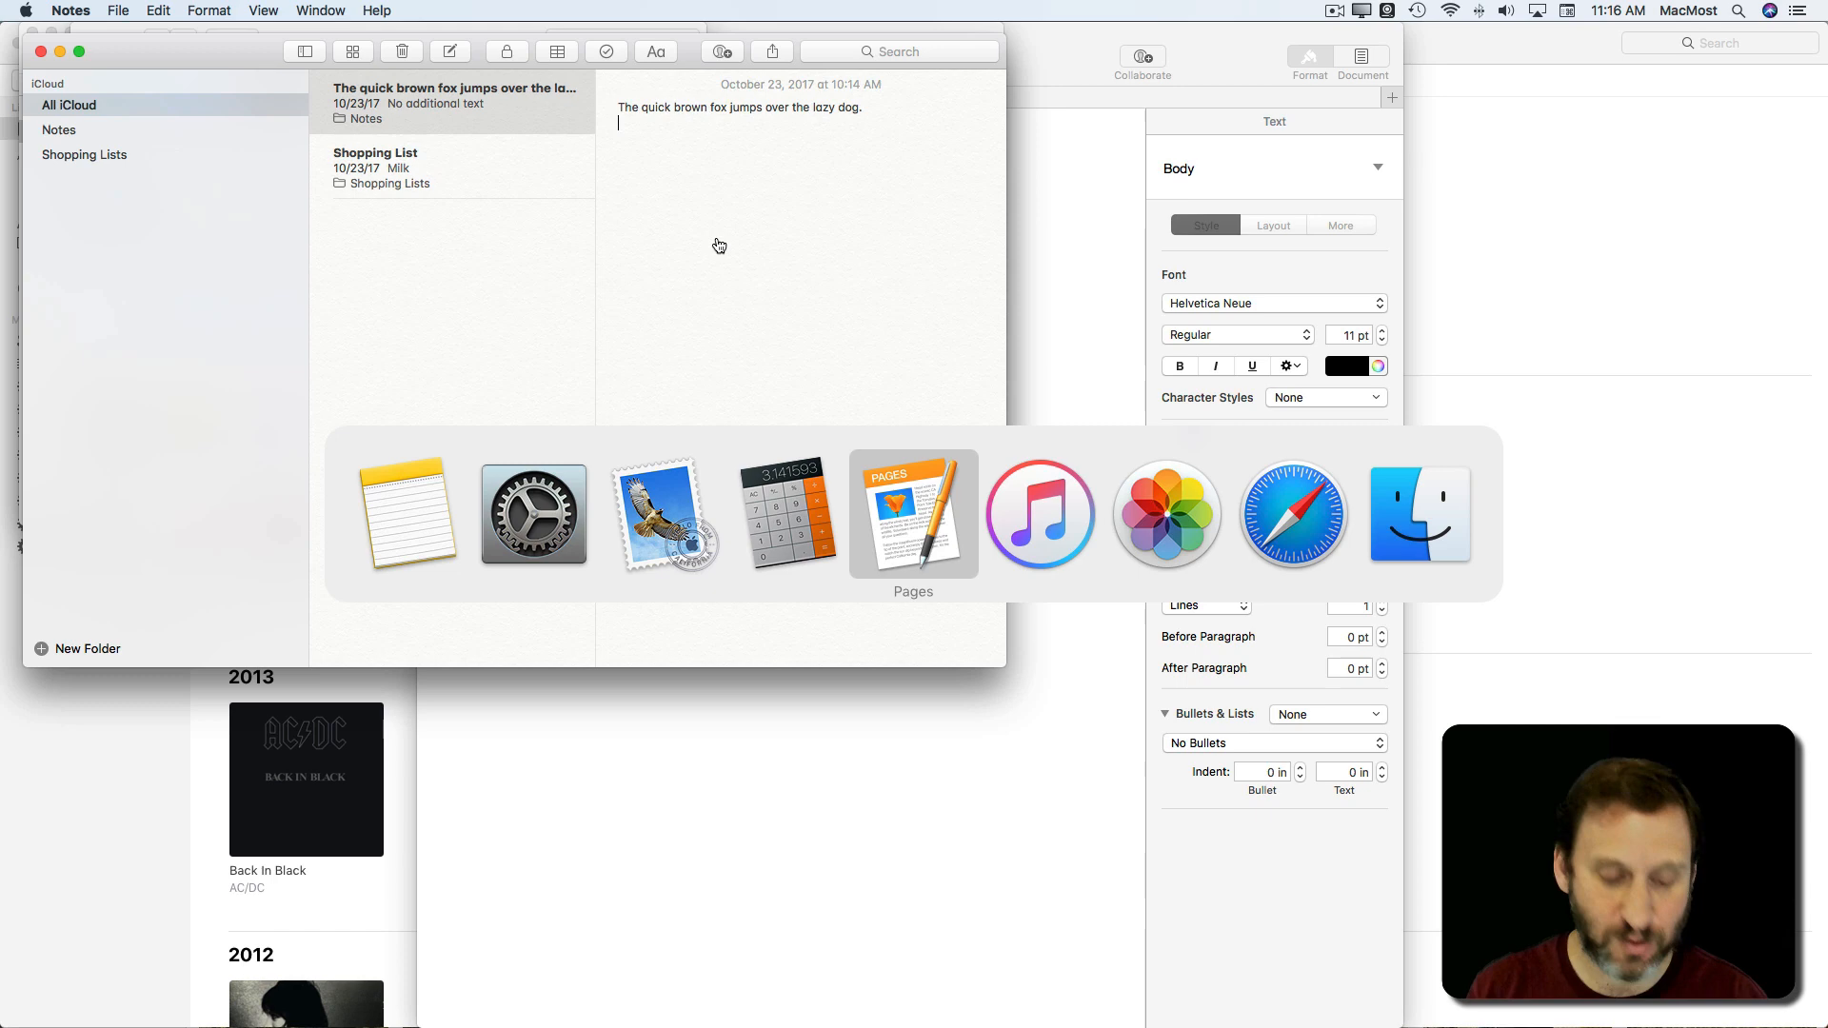
mouse_move(787, 515)
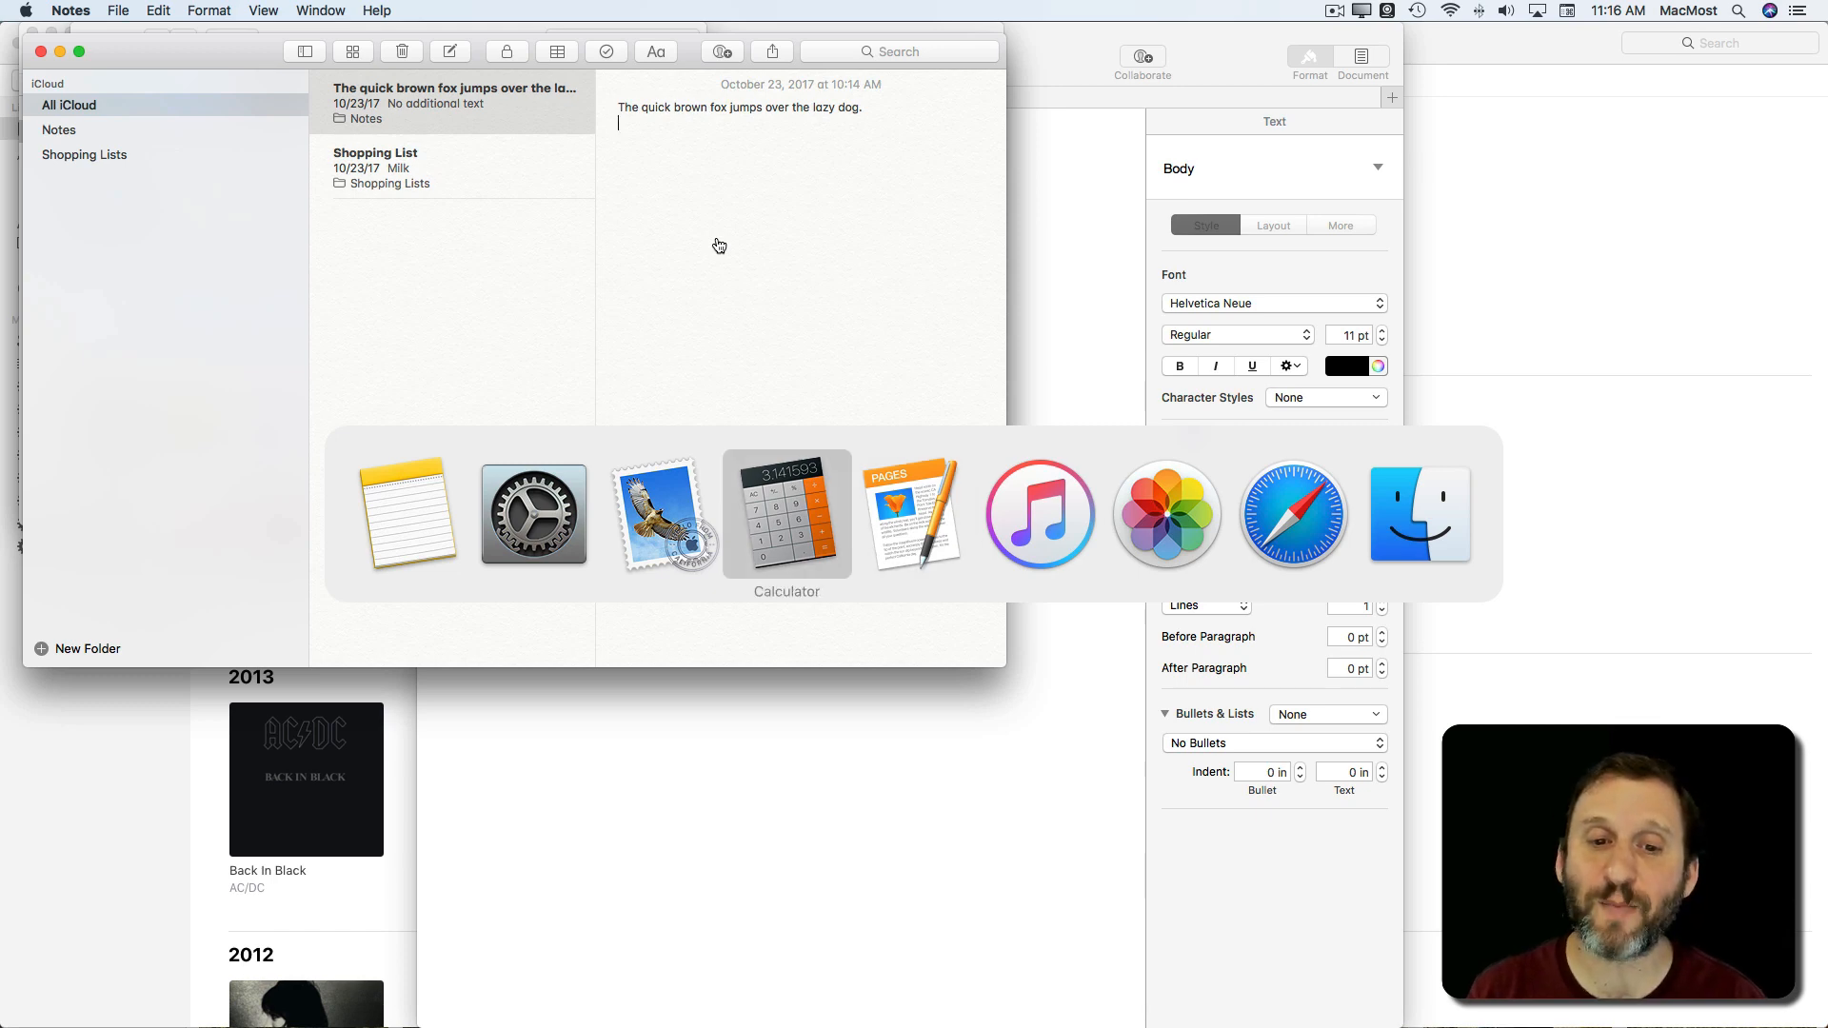
mouse_move(659, 515)
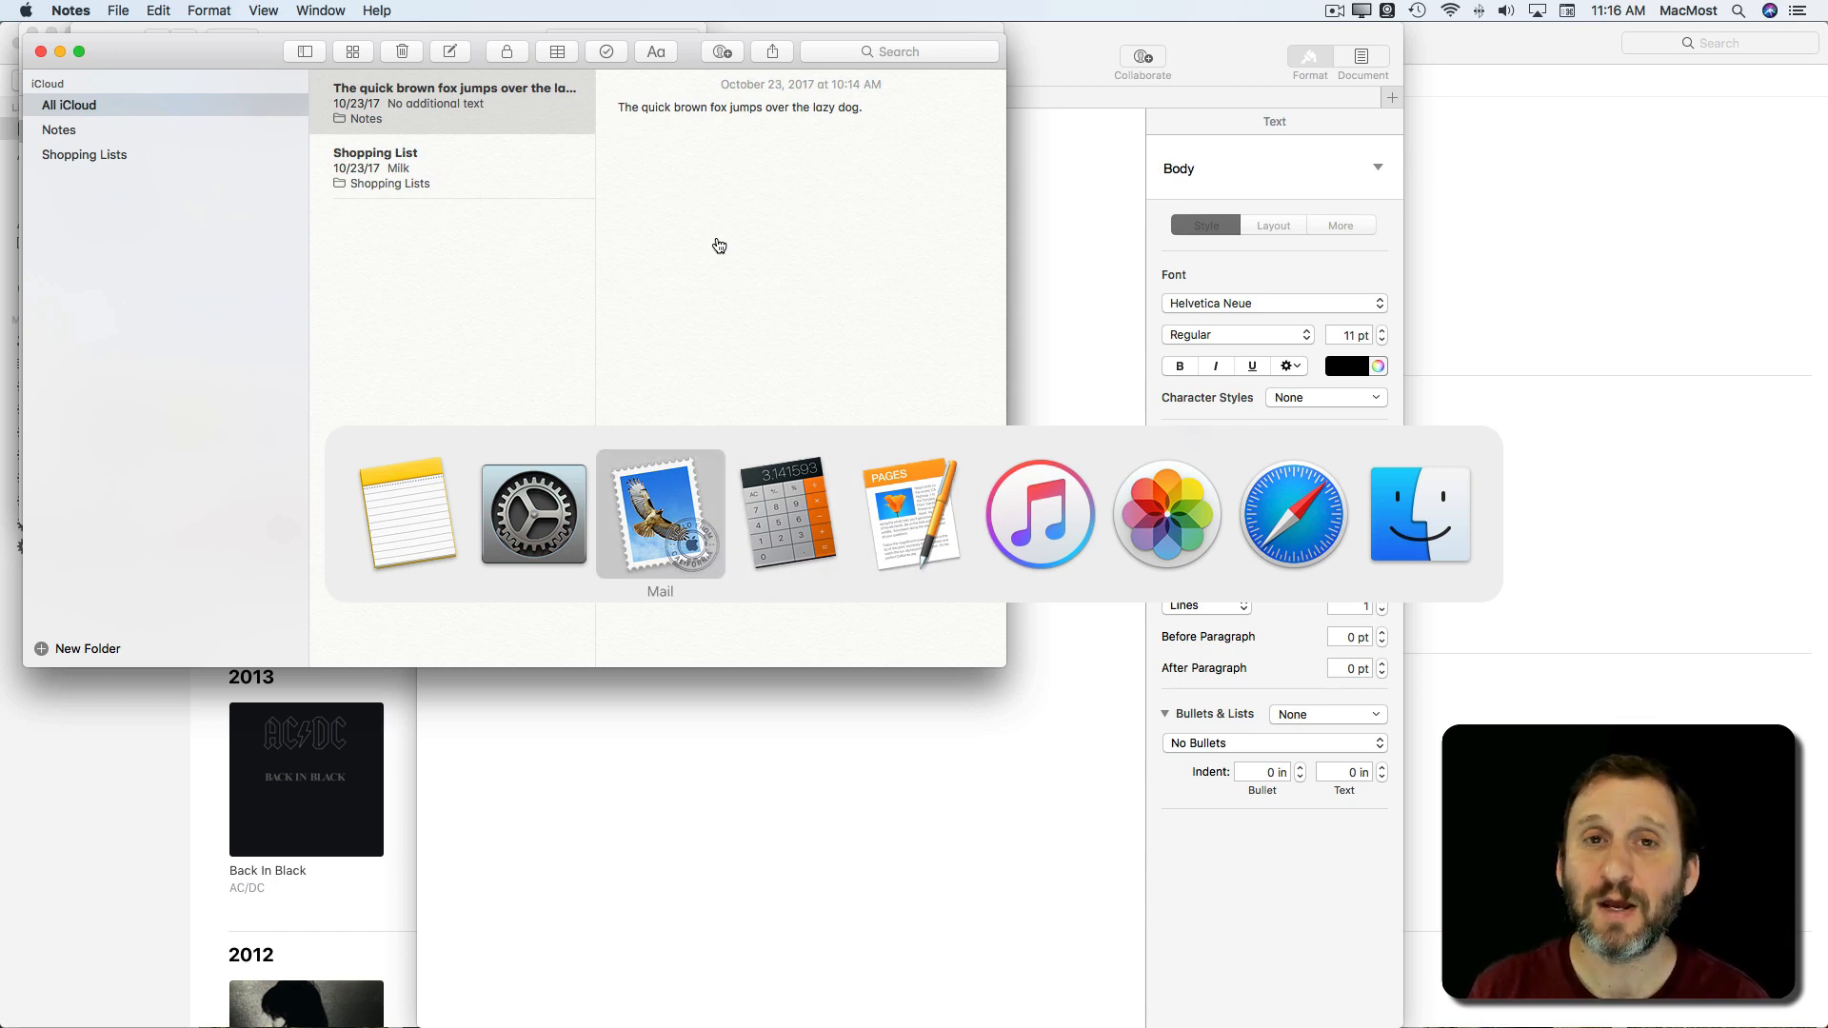
mouse_move(787, 514)
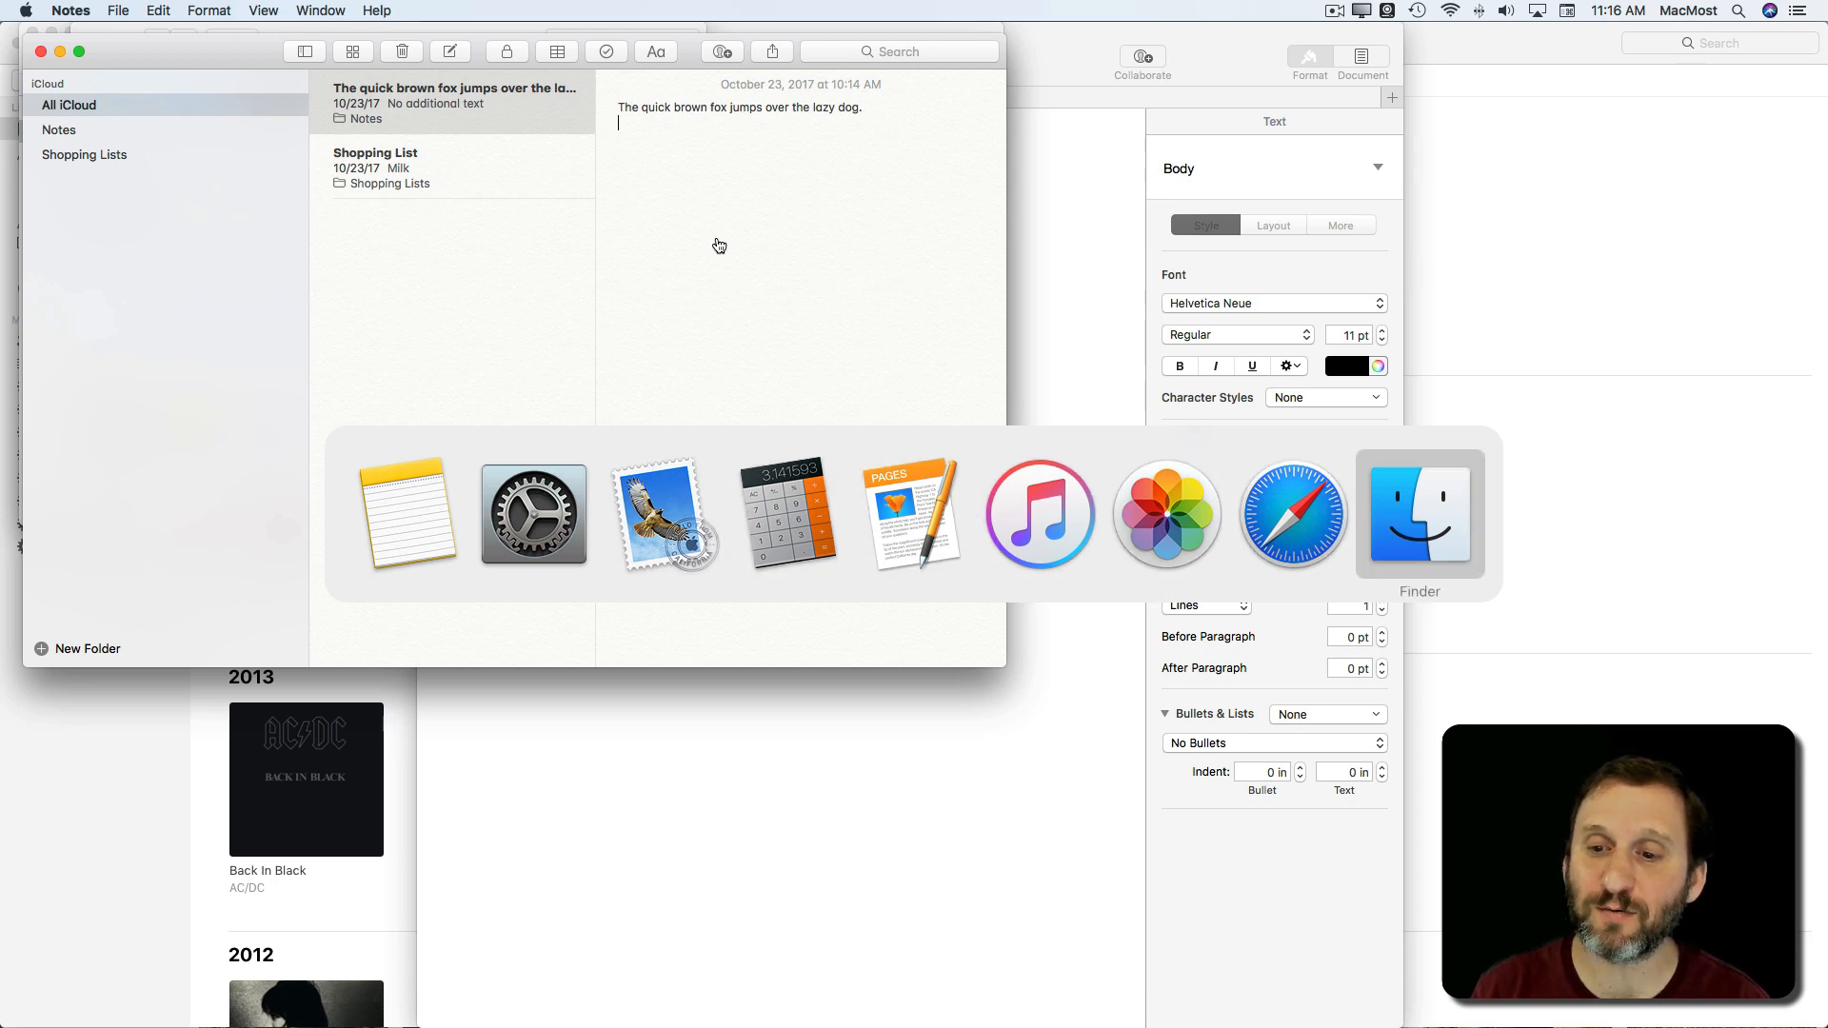
mouse_move(407, 514)
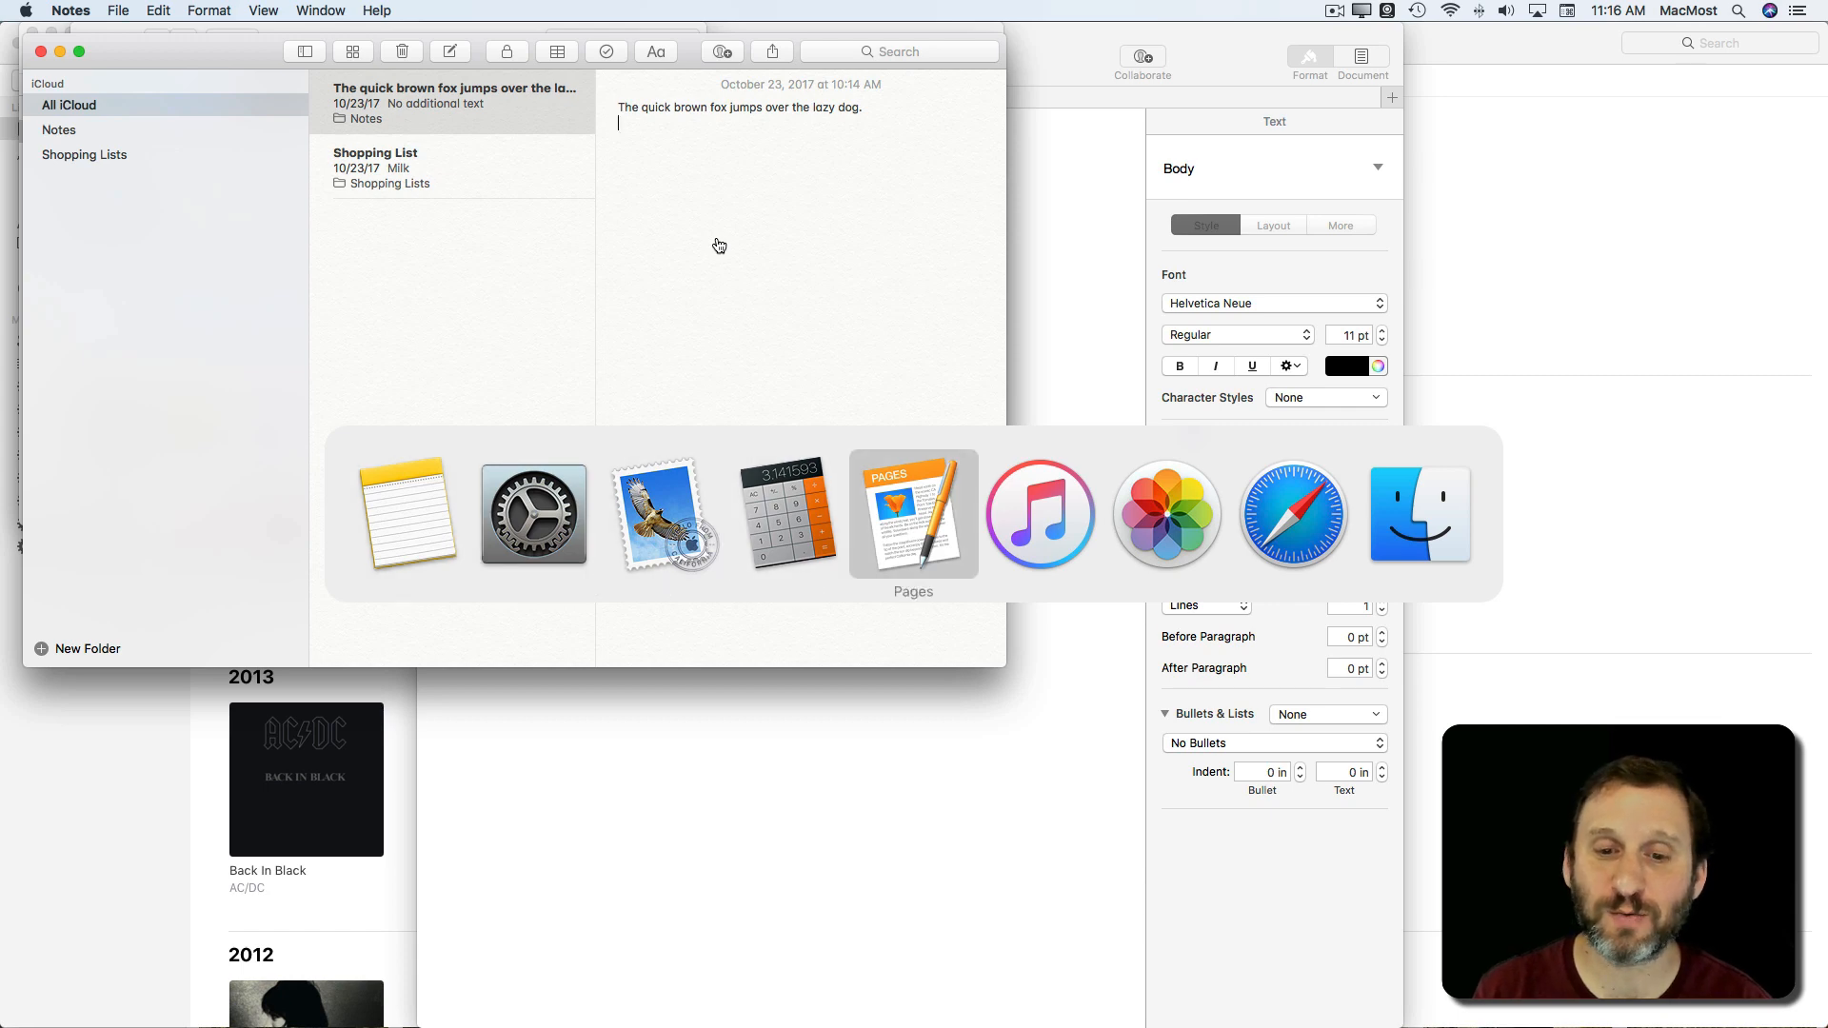
mouse_move(1166, 514)
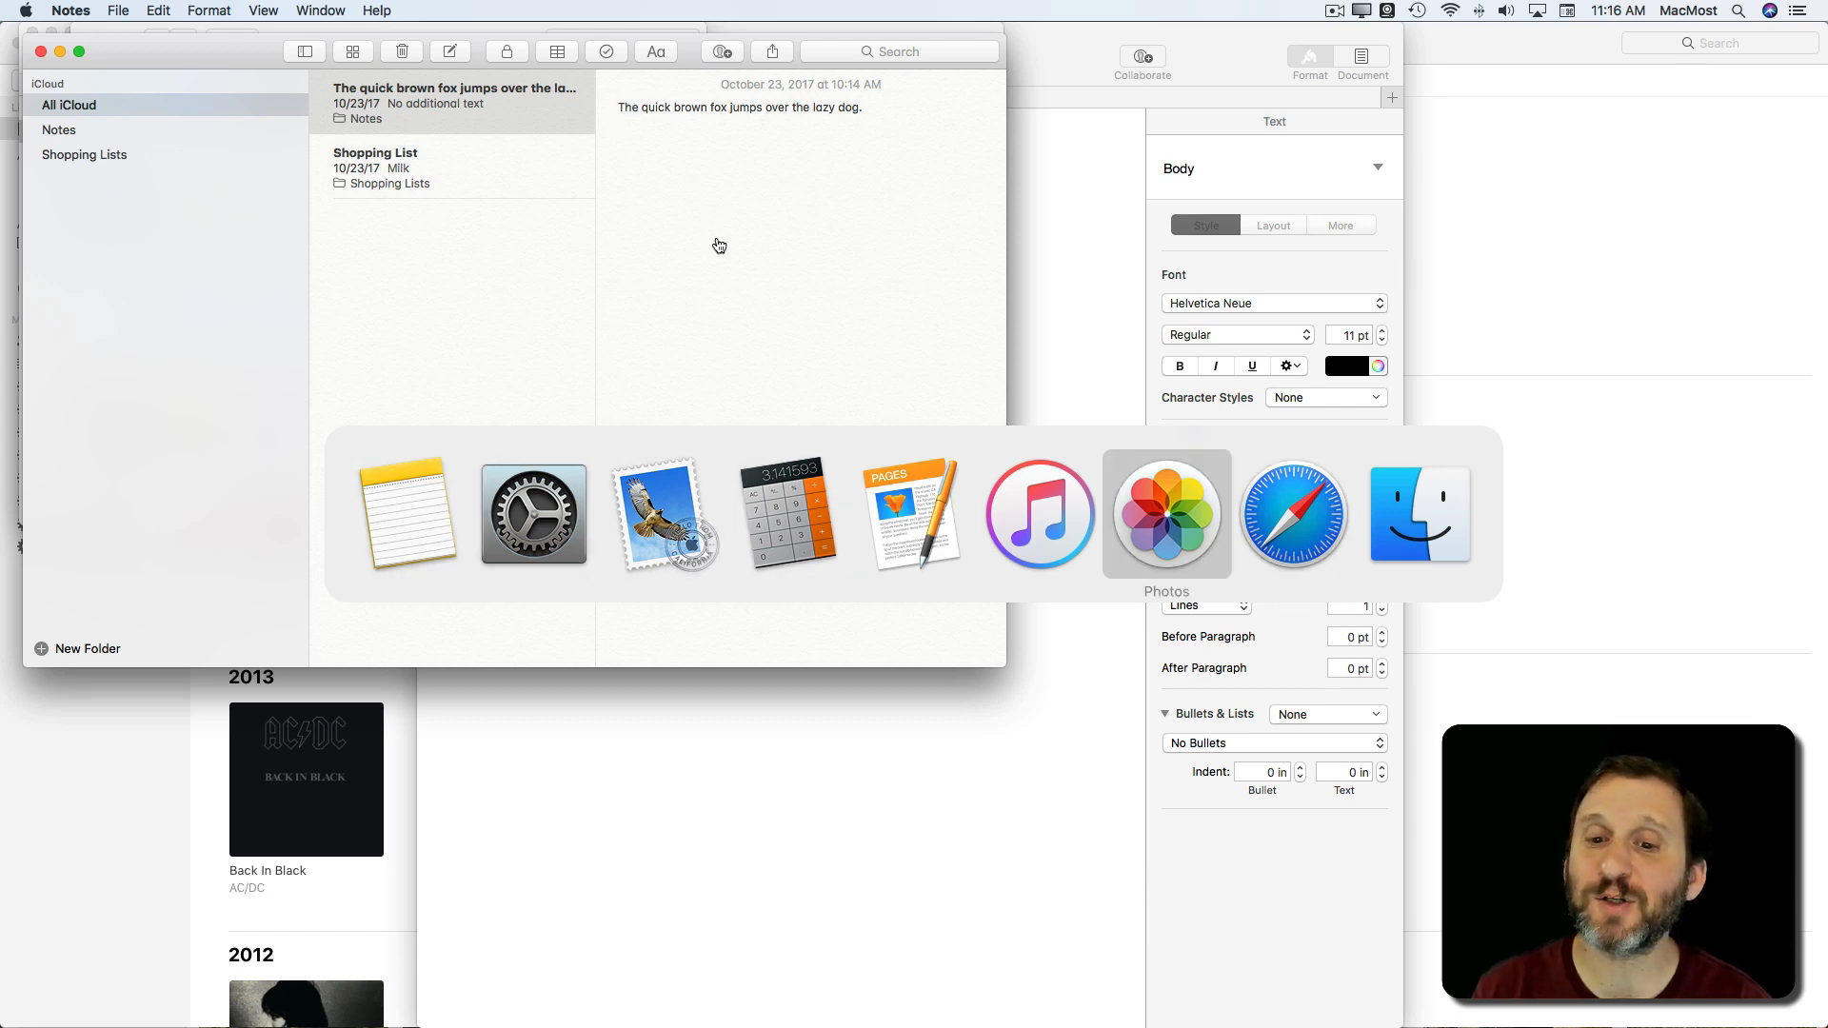
mouse_move(406, 514)
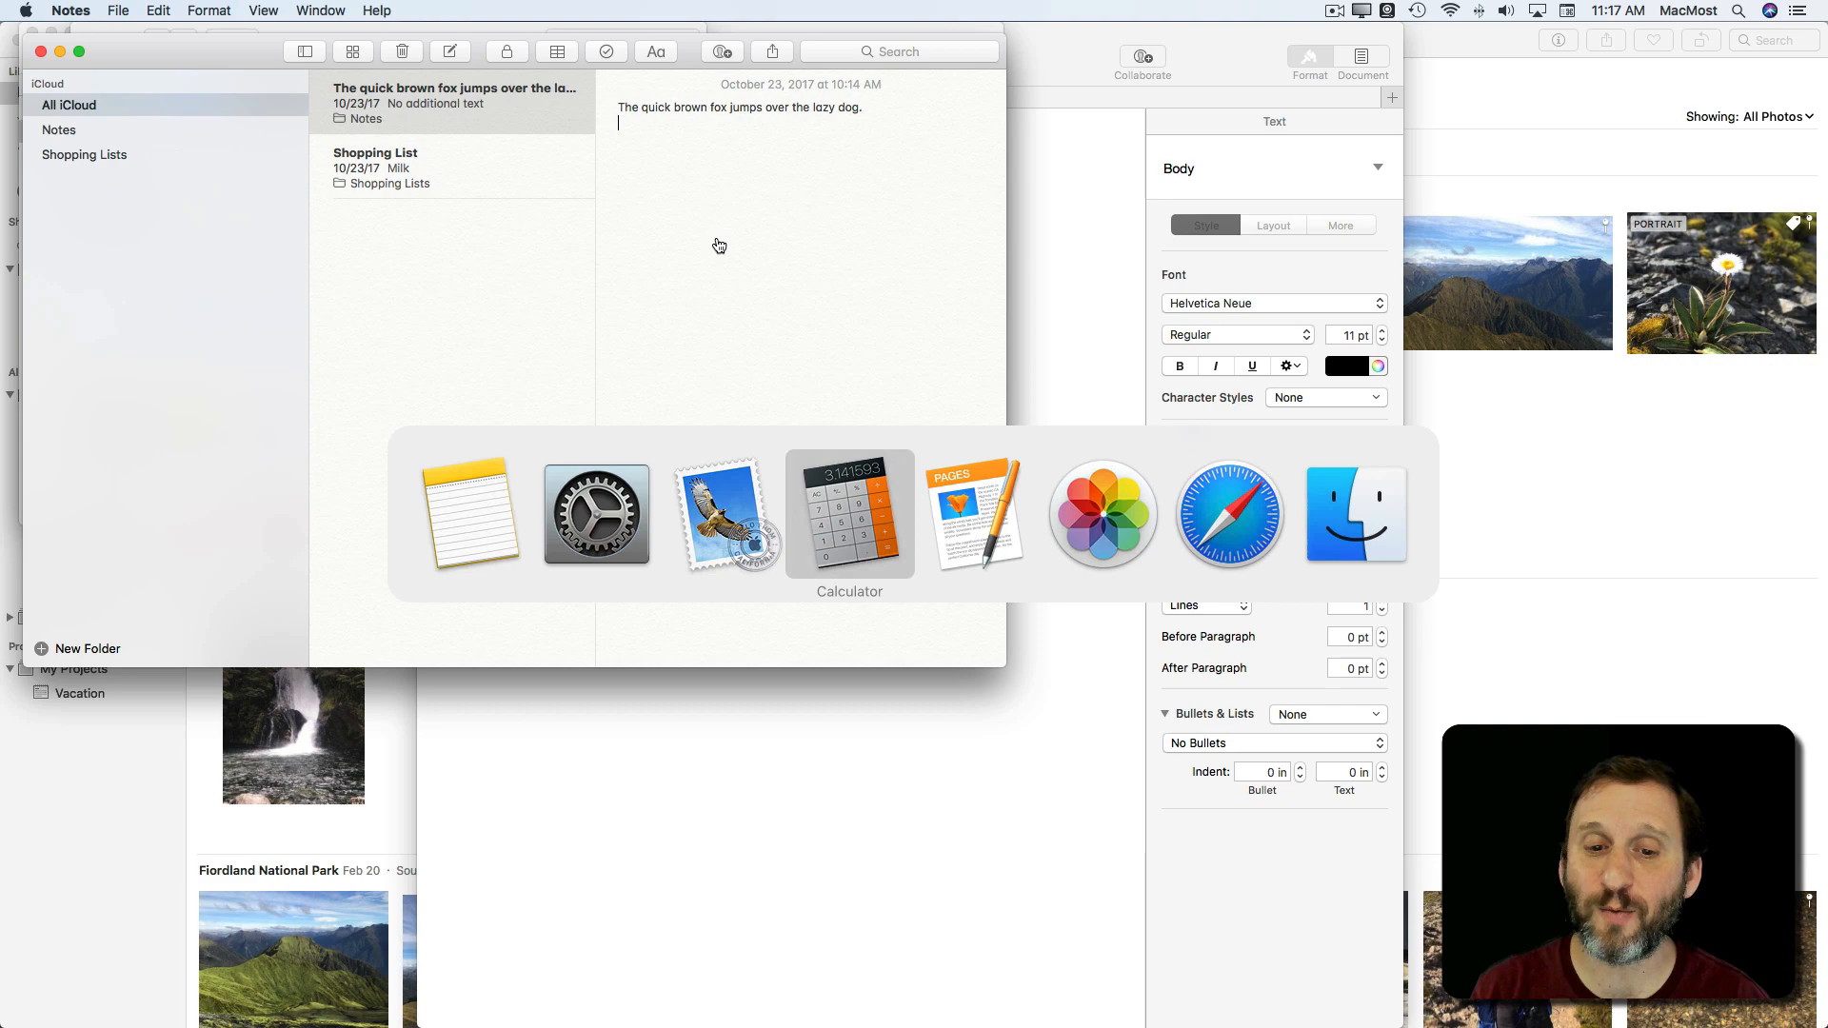
Step: Move through the App Switcher icons and choose System Preferences
click(975, 514)
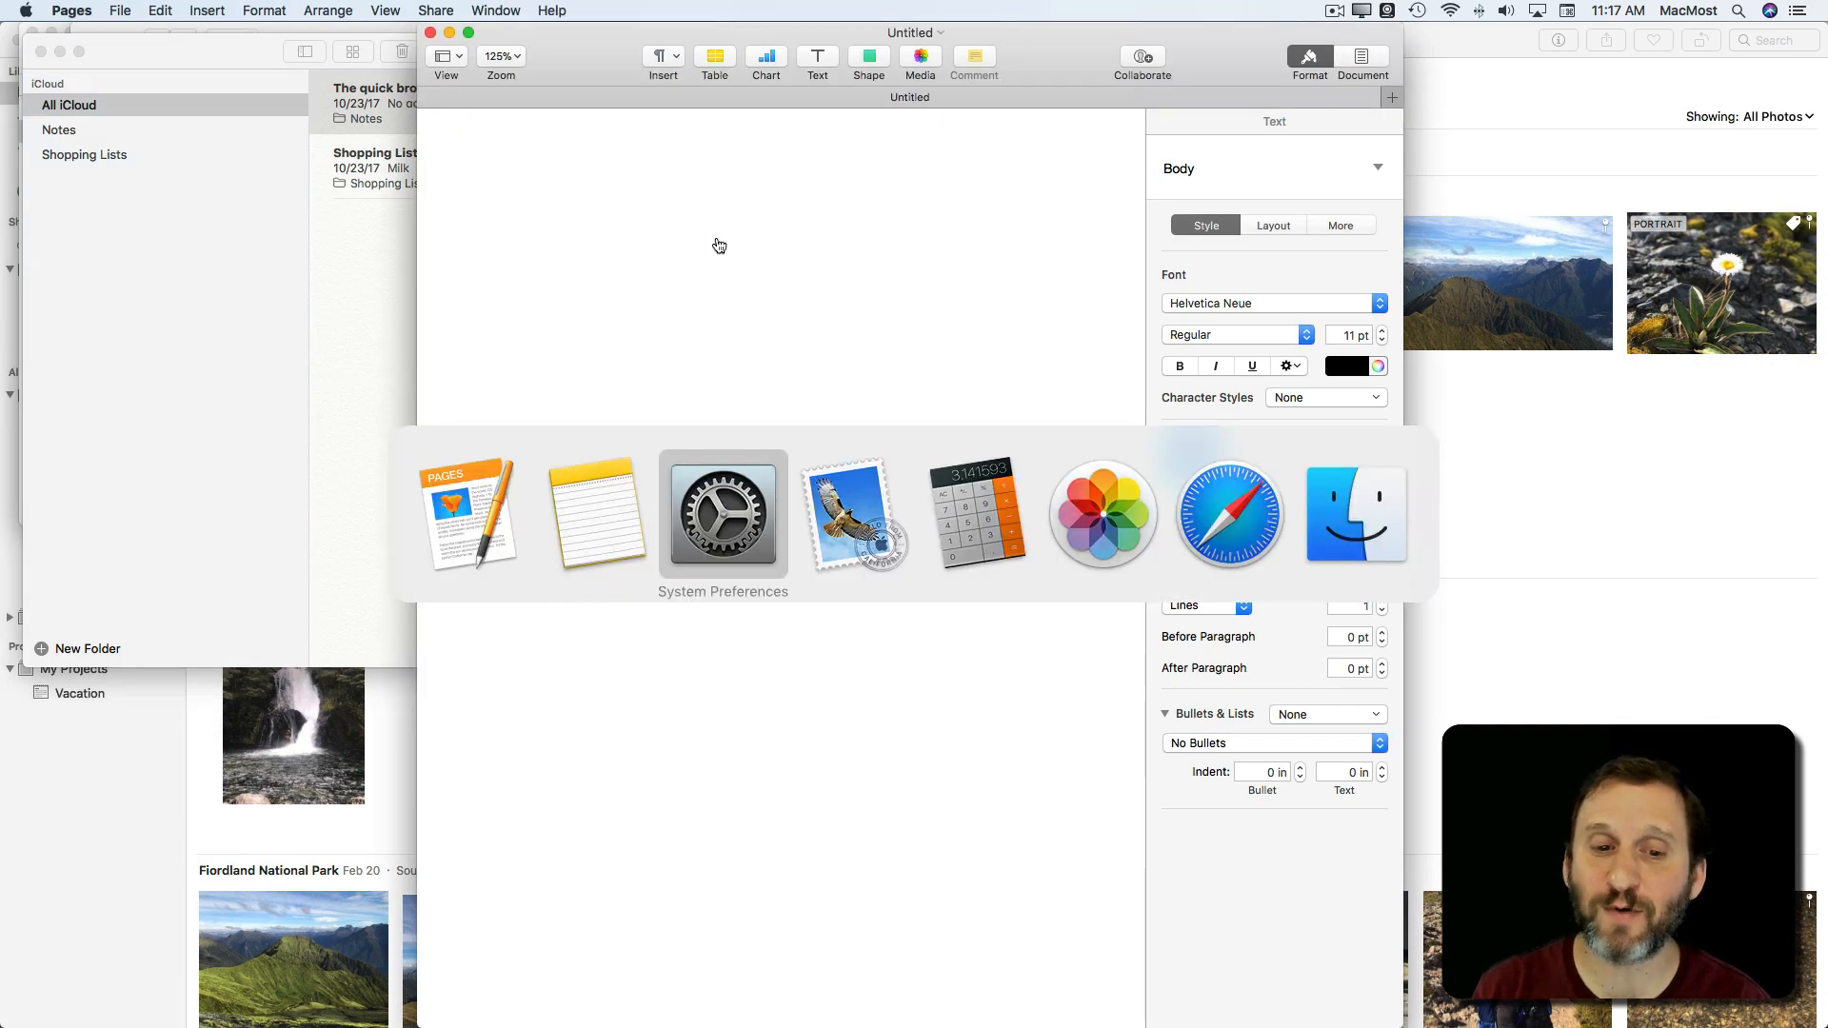
click(723, 515)
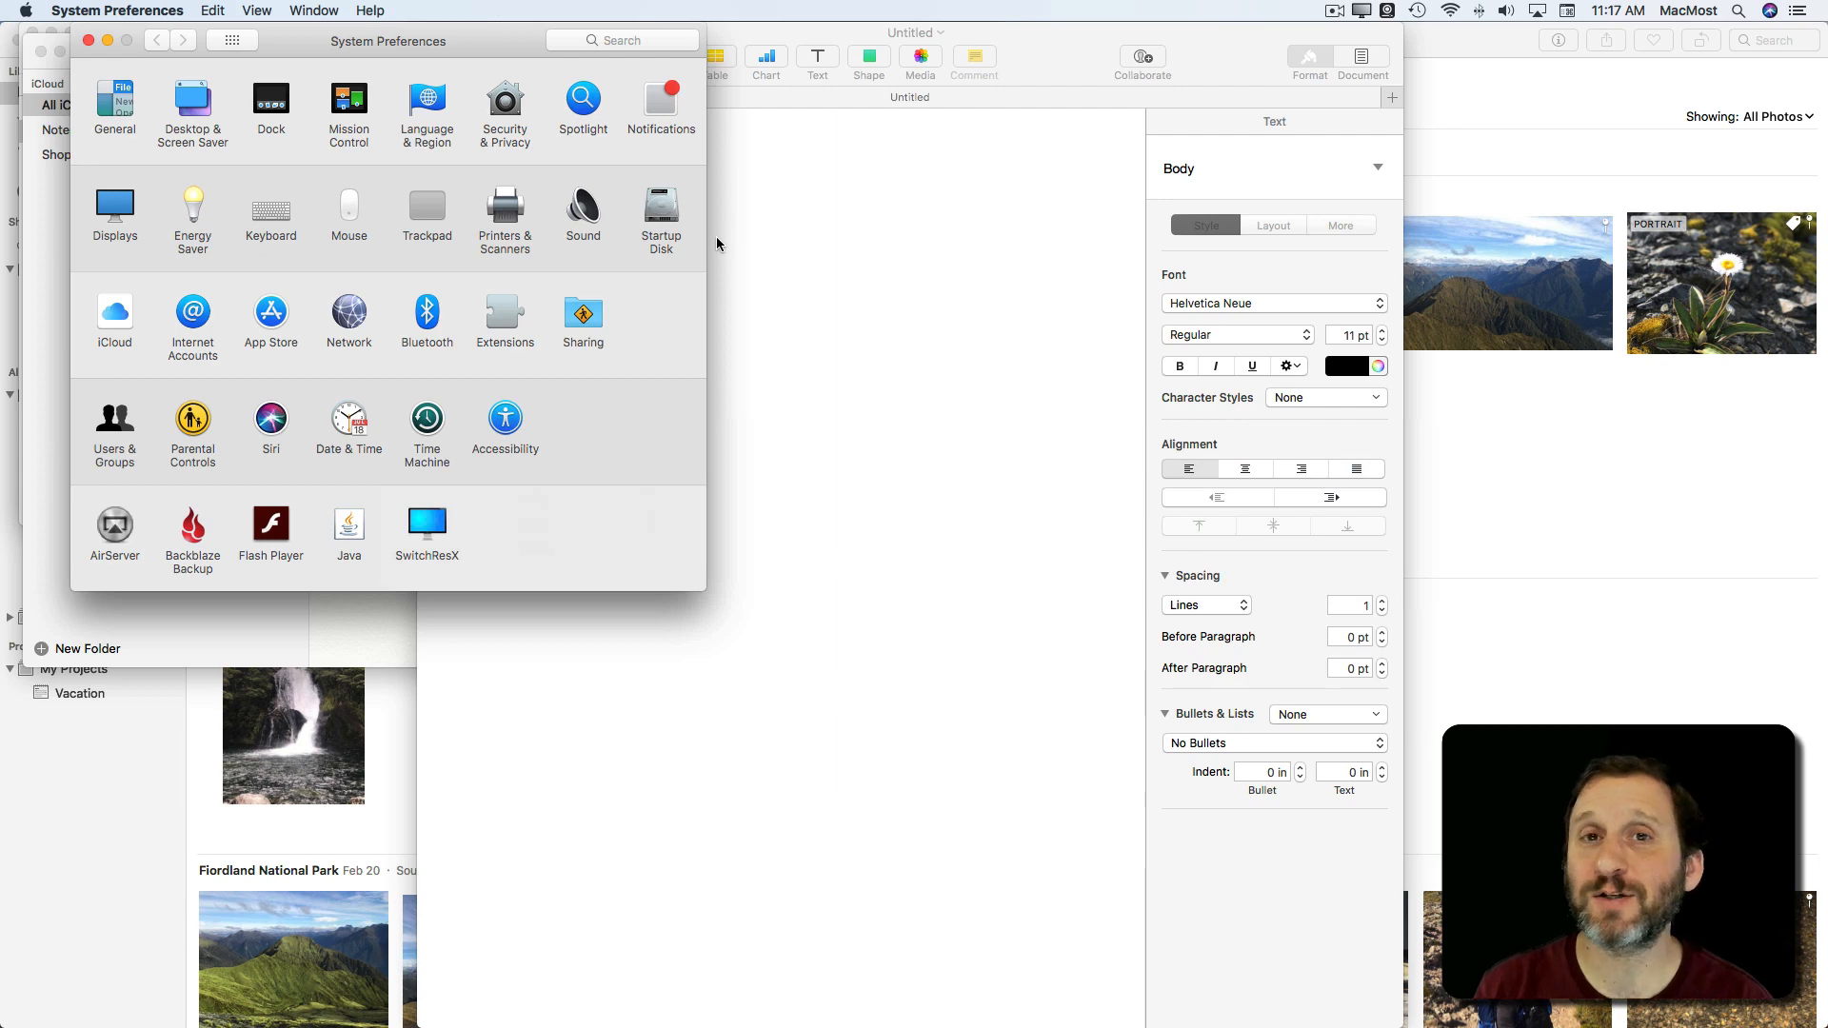